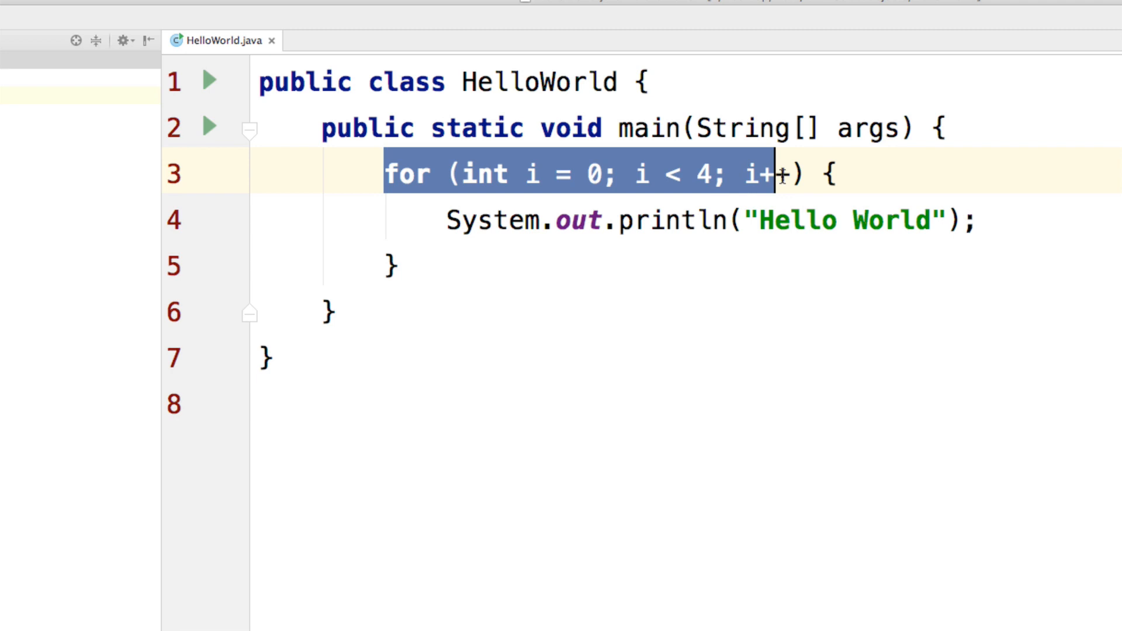
# Rewrite the for loop as a do block ending with while (i < 4);
pyautogui.write('do {')
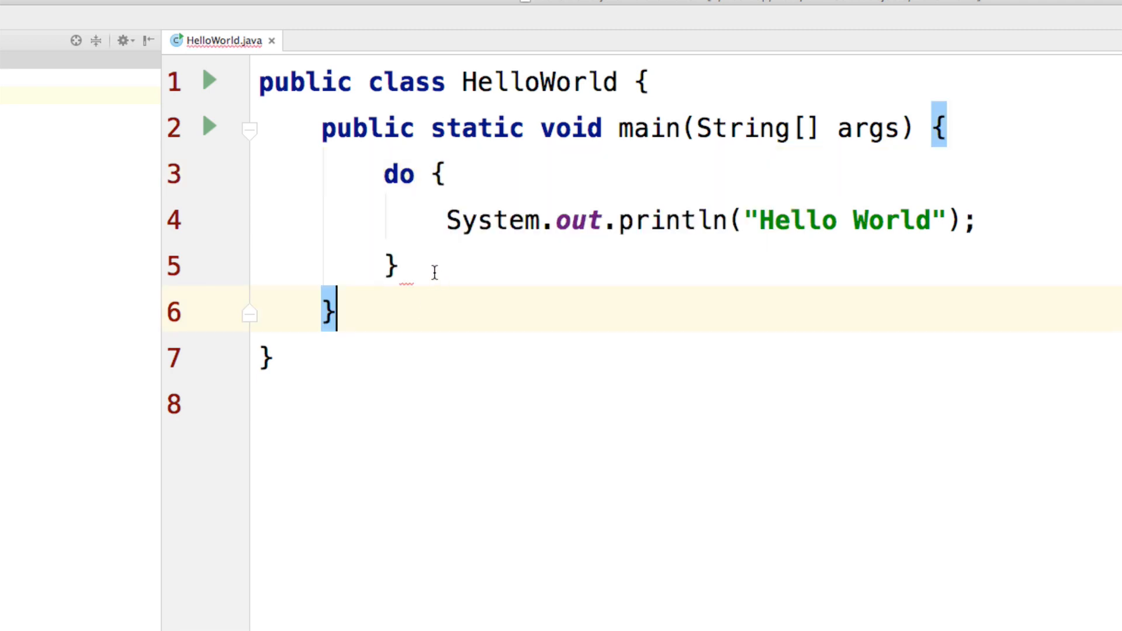
pyautogui.write('while (')
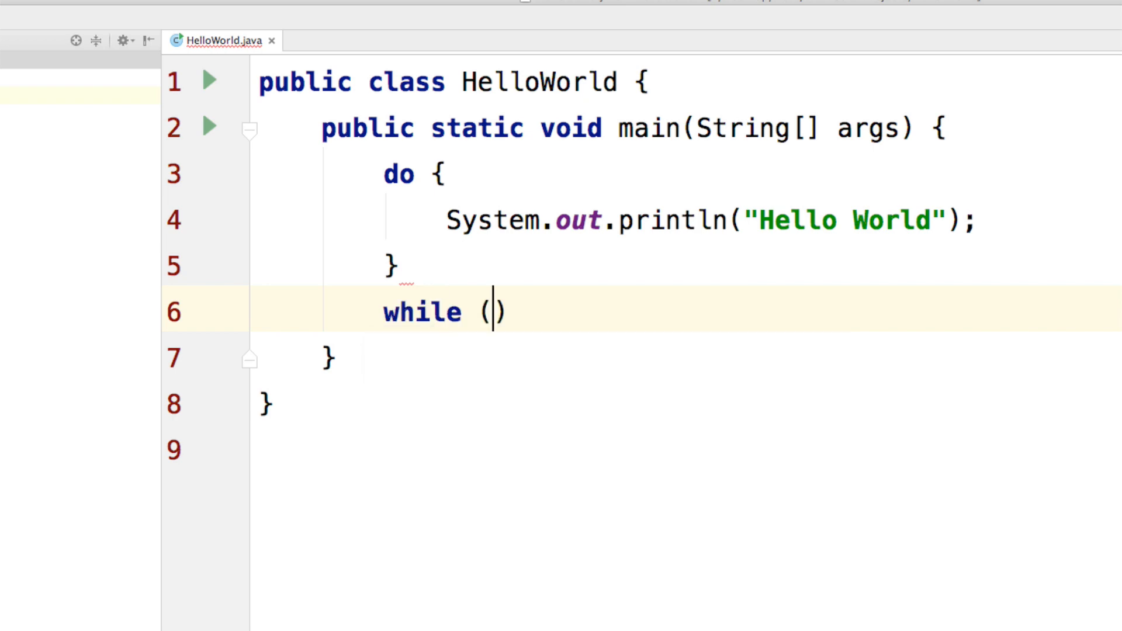
pyautogui.write('i')
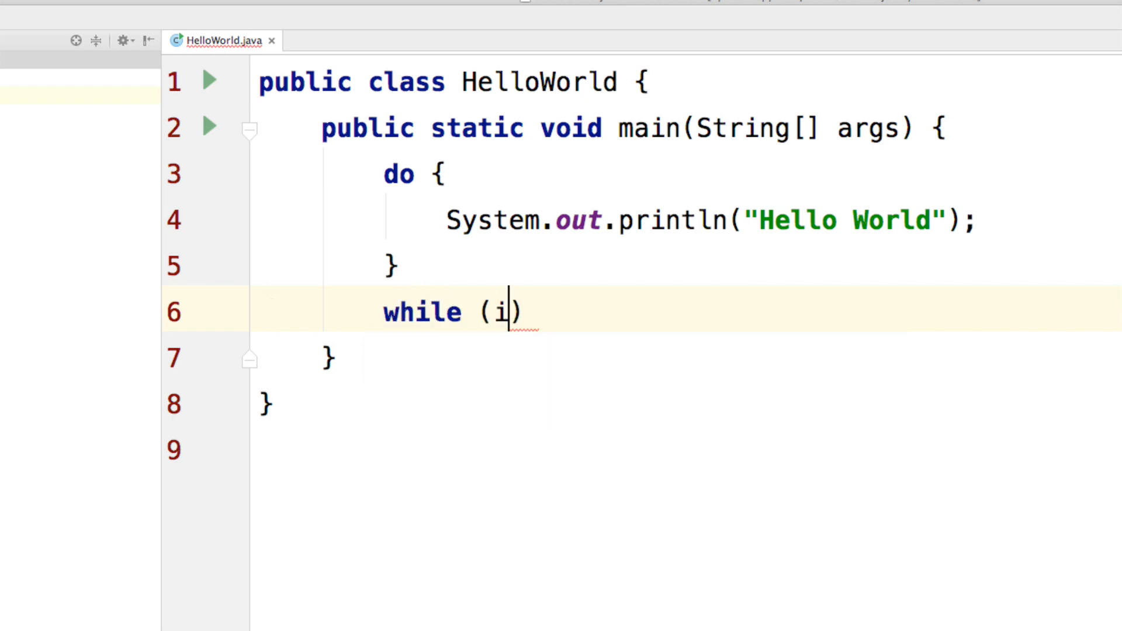
pyautogui.write('< 4')
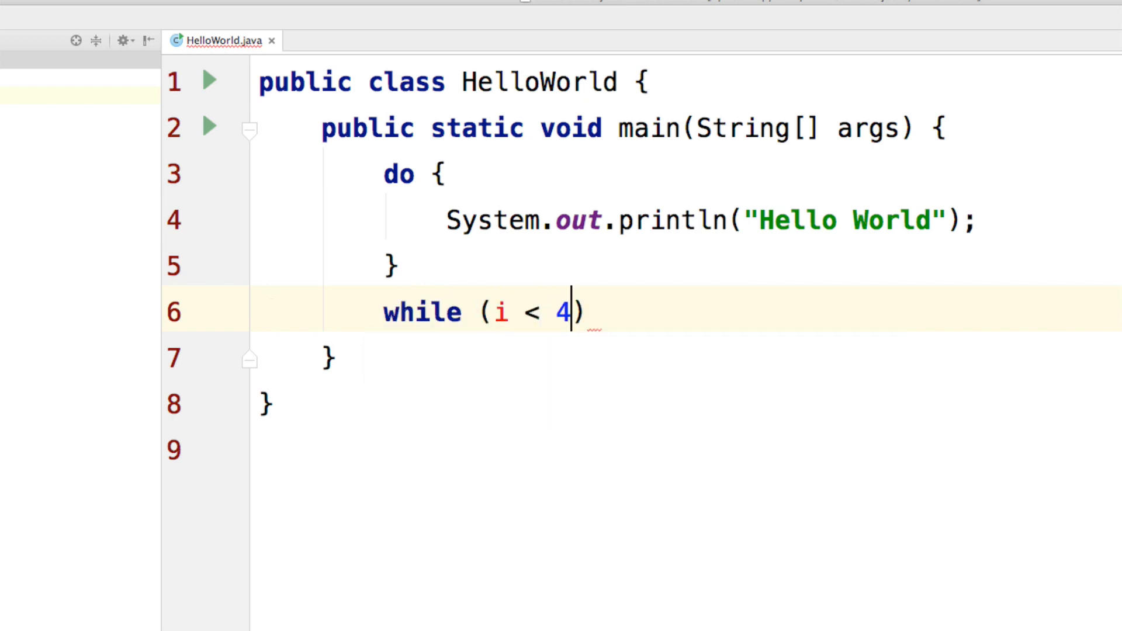
pyautogui.write(';')
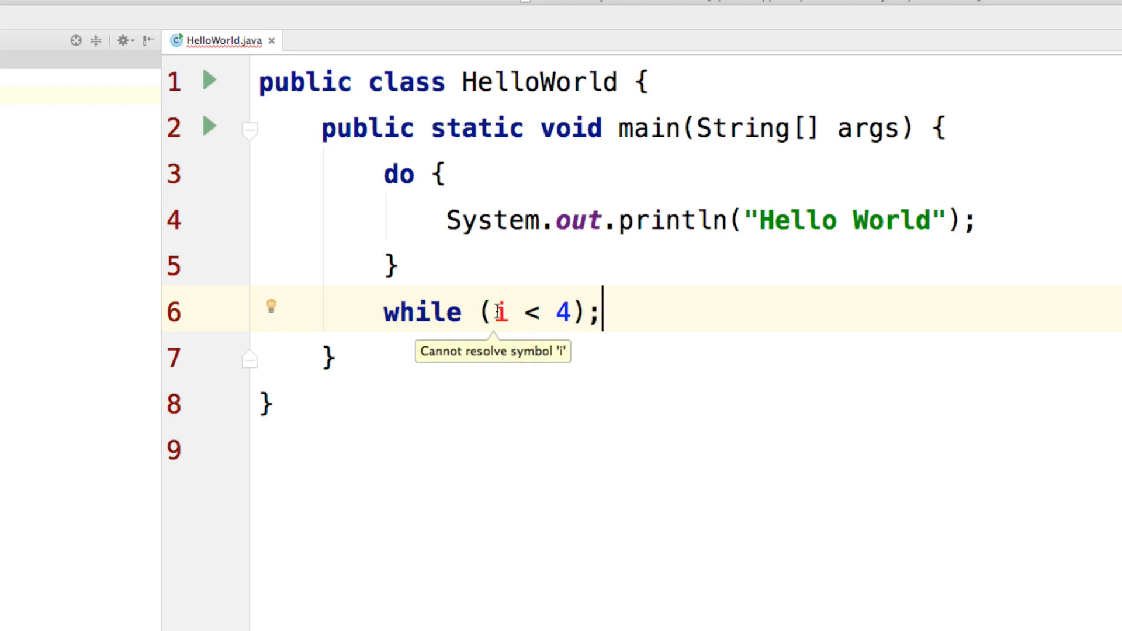
# Declare int i = 0; above the do block and add i++ inside the loop body
pyautogui.press('enter')
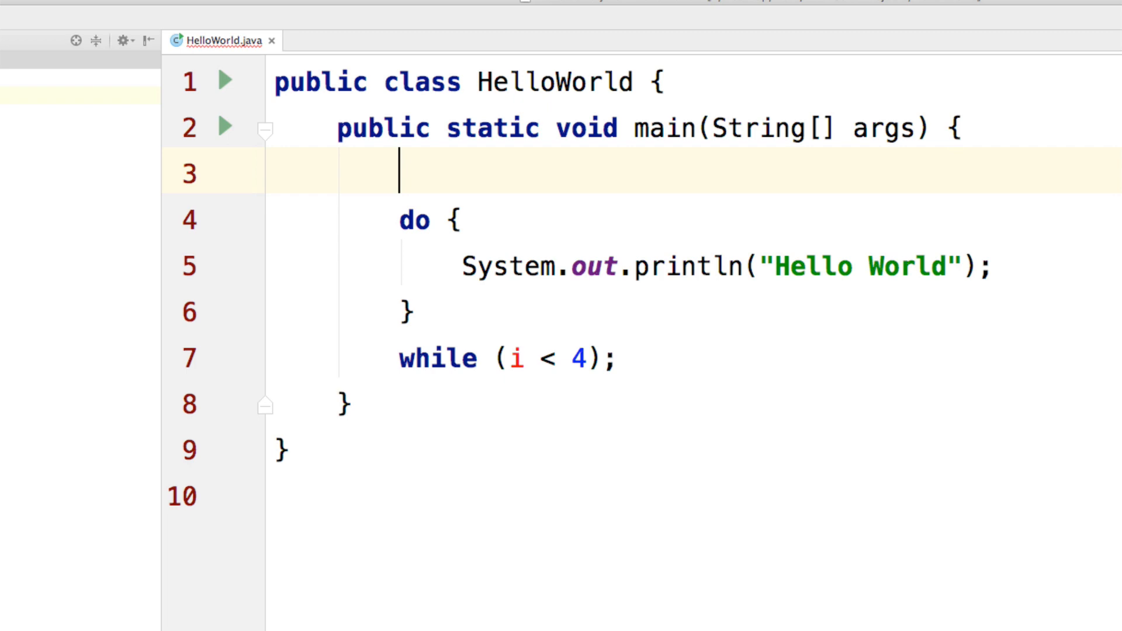
pyautogui.write('int i = 0')
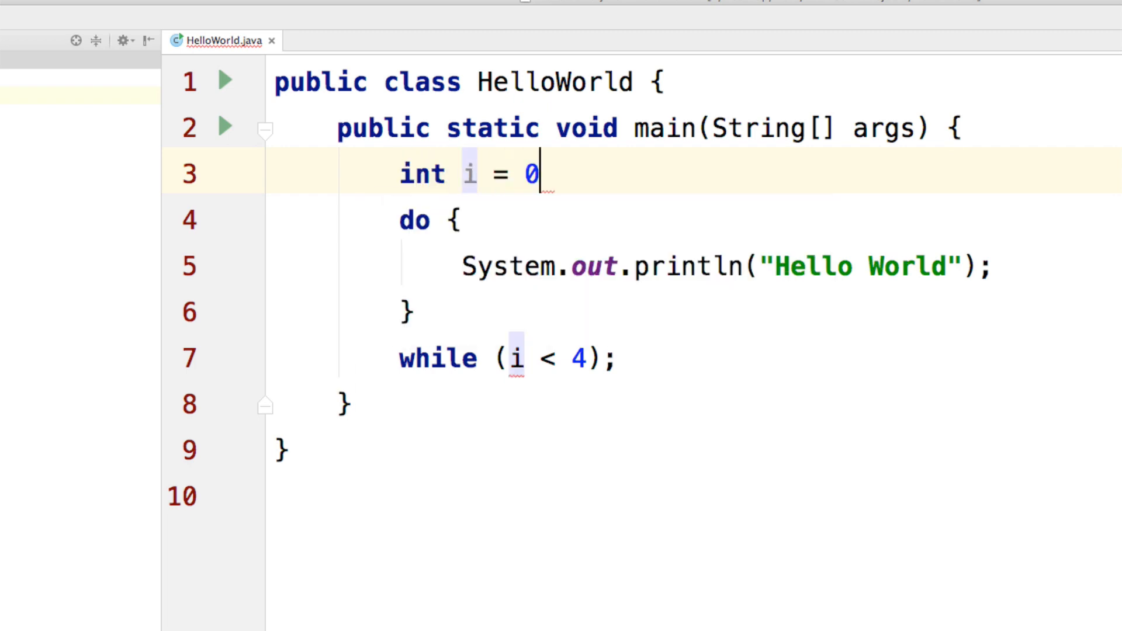
pyautogui.write(';')
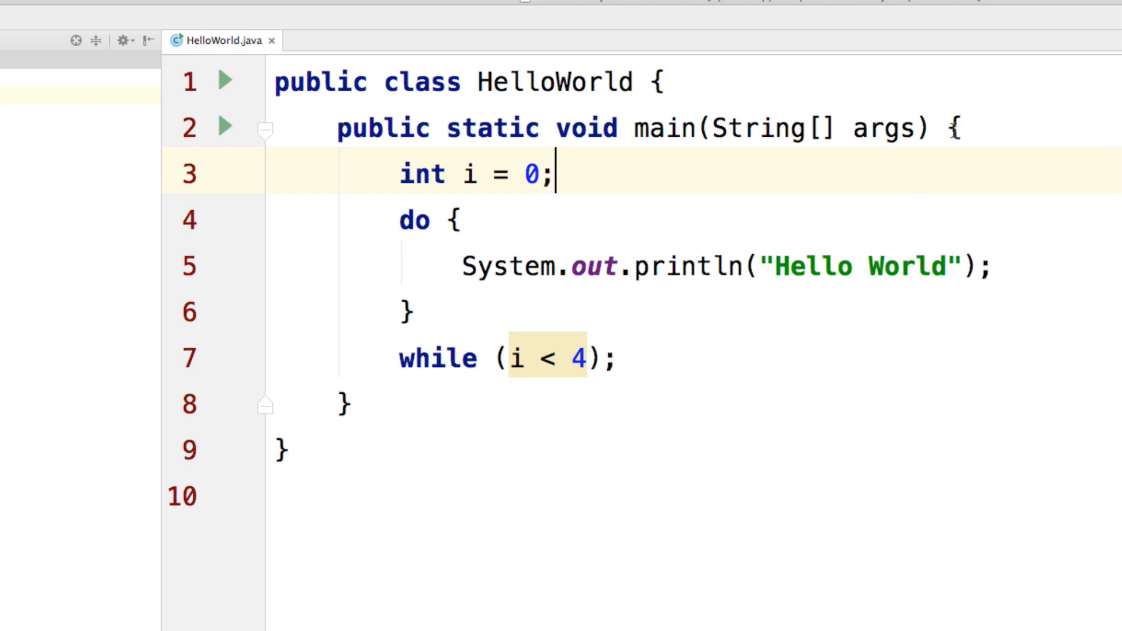
pyautogui.doubleClick(518, 358)
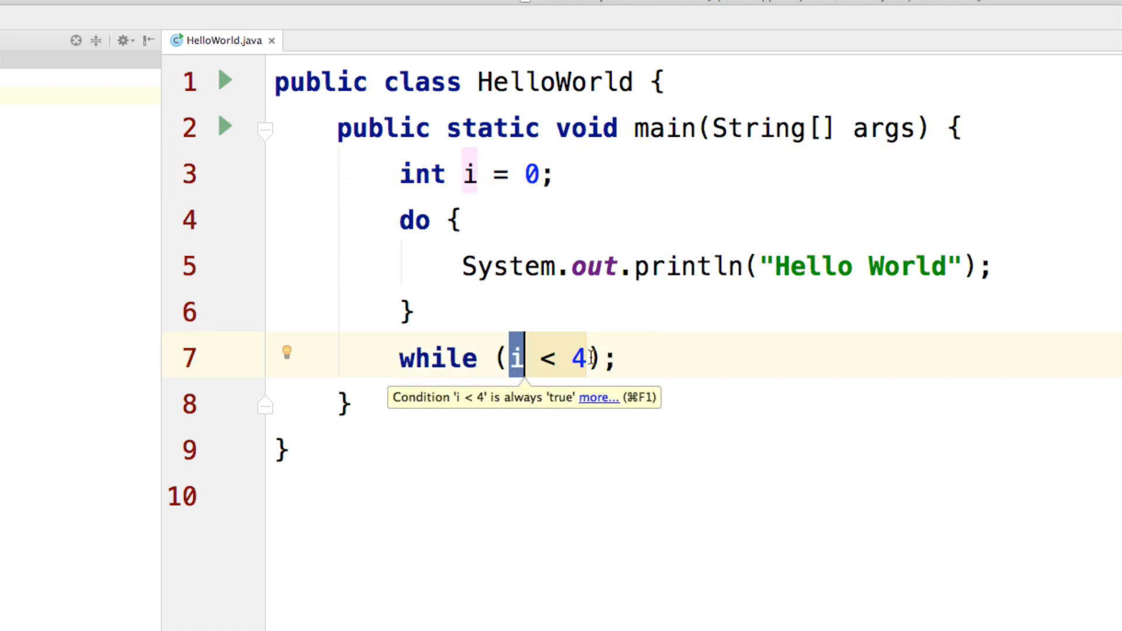
pyautogui.moveTo(400, 220); pyautogui.dragTo(414, 314)
pyautogui.write('i++;')
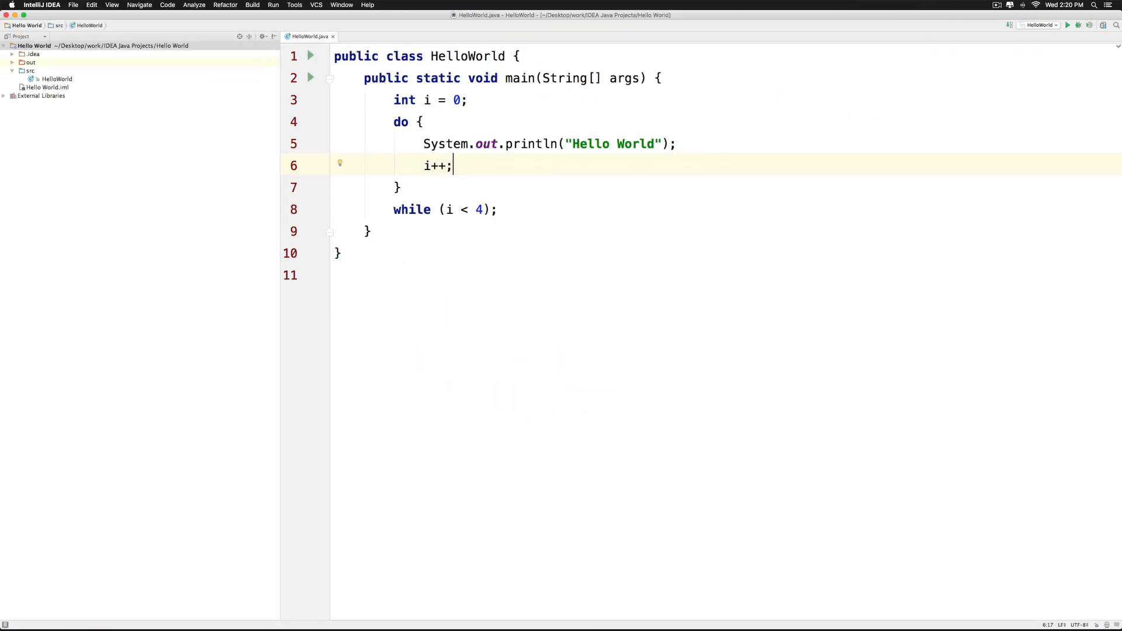
# Run HelloWorld from the Run menu
pyautogui.click(274, 5)
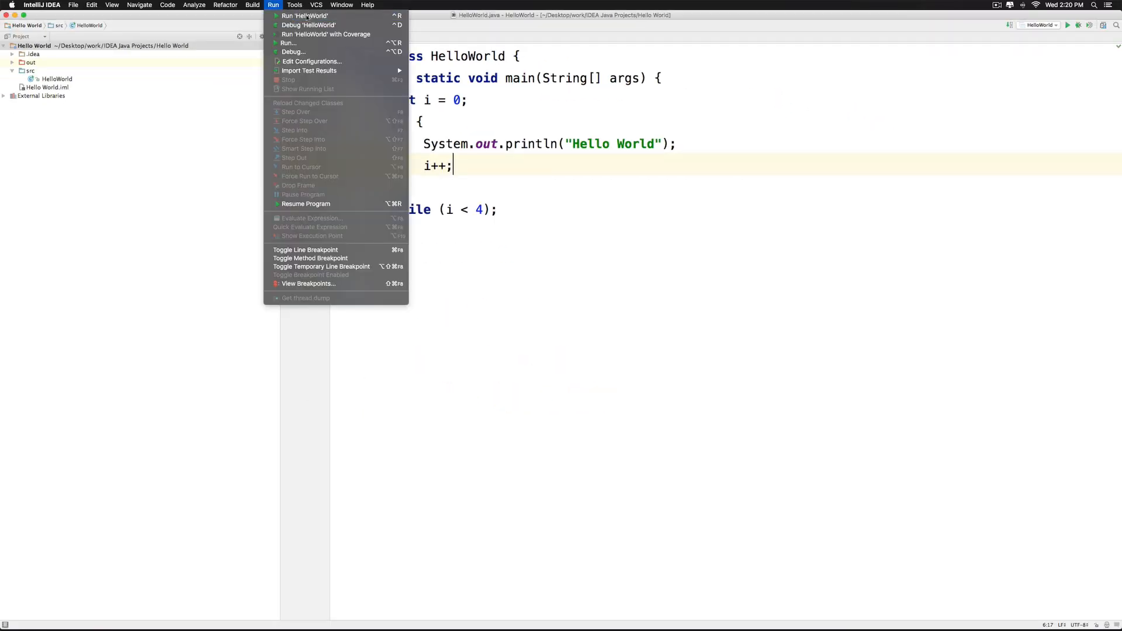
pyautogui.click(304, 15)
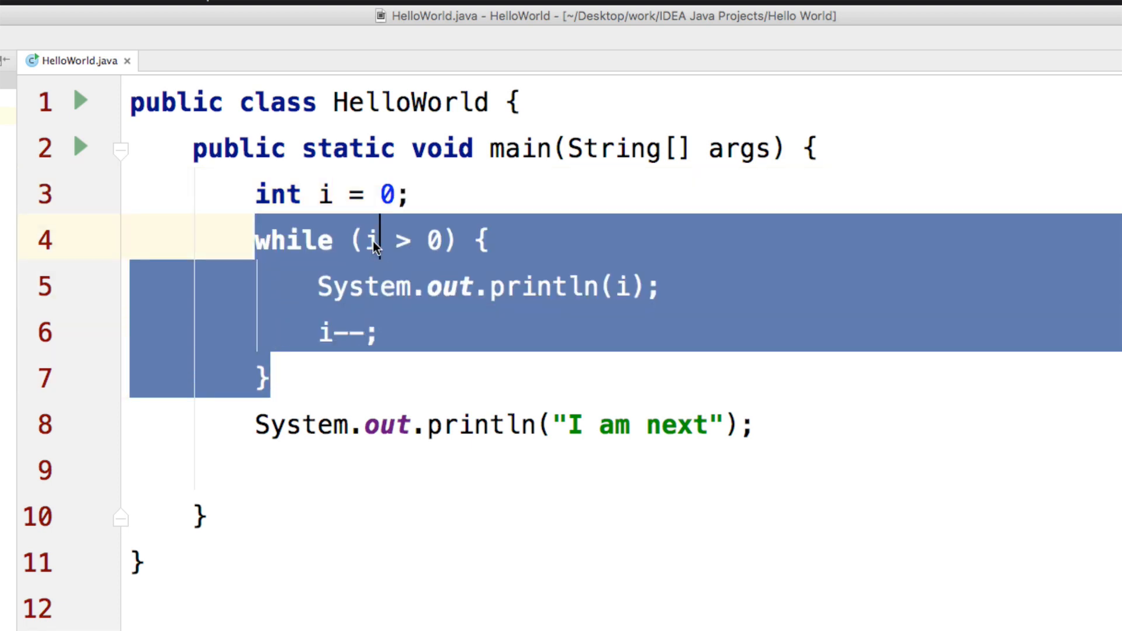
pyautogui.click(380, 239)
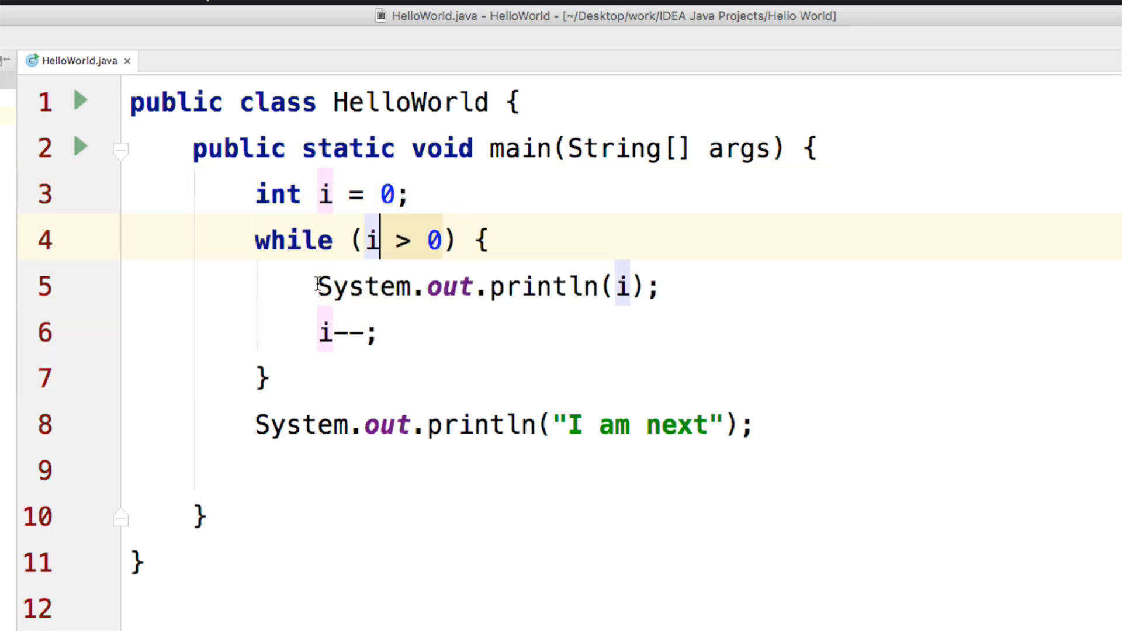
pyautogui.click(383, 333)
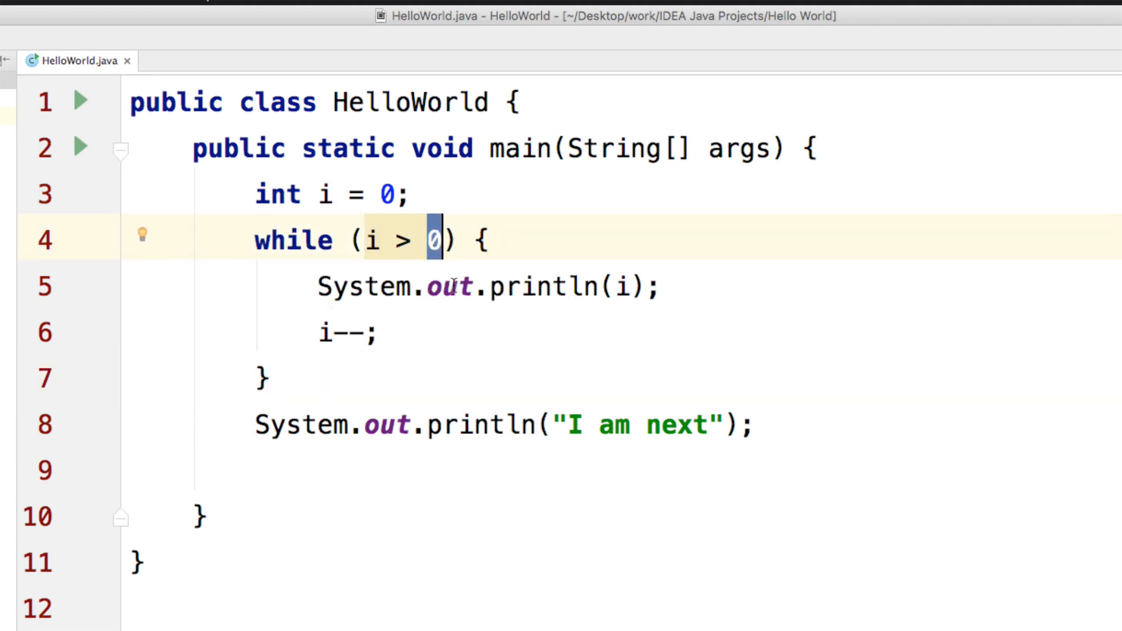
pyautogui.moveTo(255, 238); pyautogui.dragTo(269, 377)
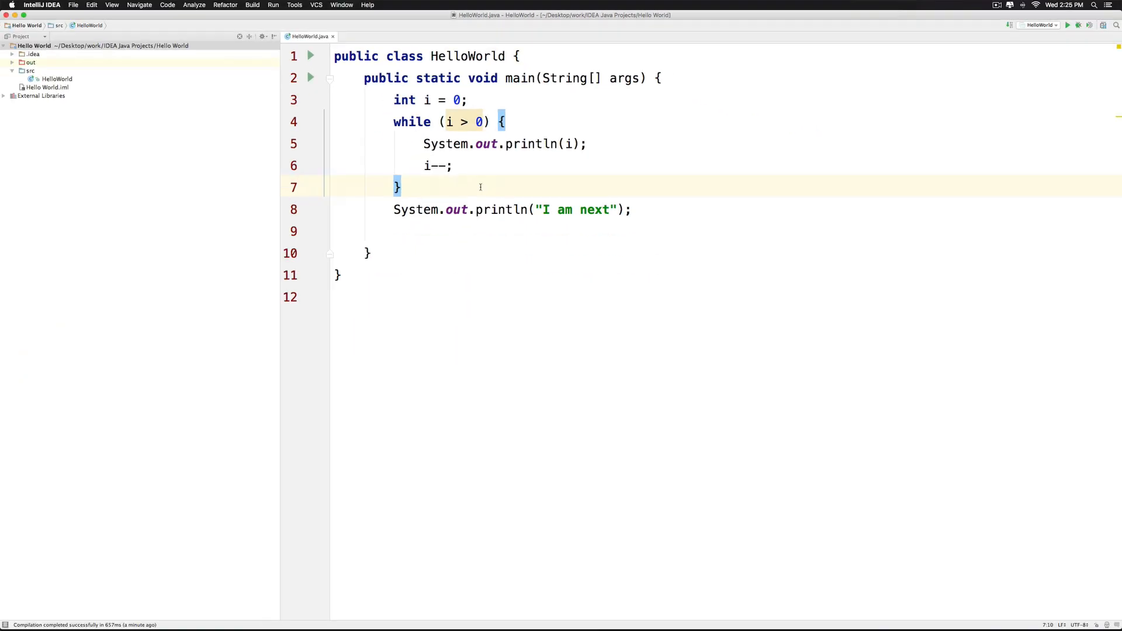
# Run the while (i > 0) version so only "I am next" is printed
pyautogui.click(273, 4)
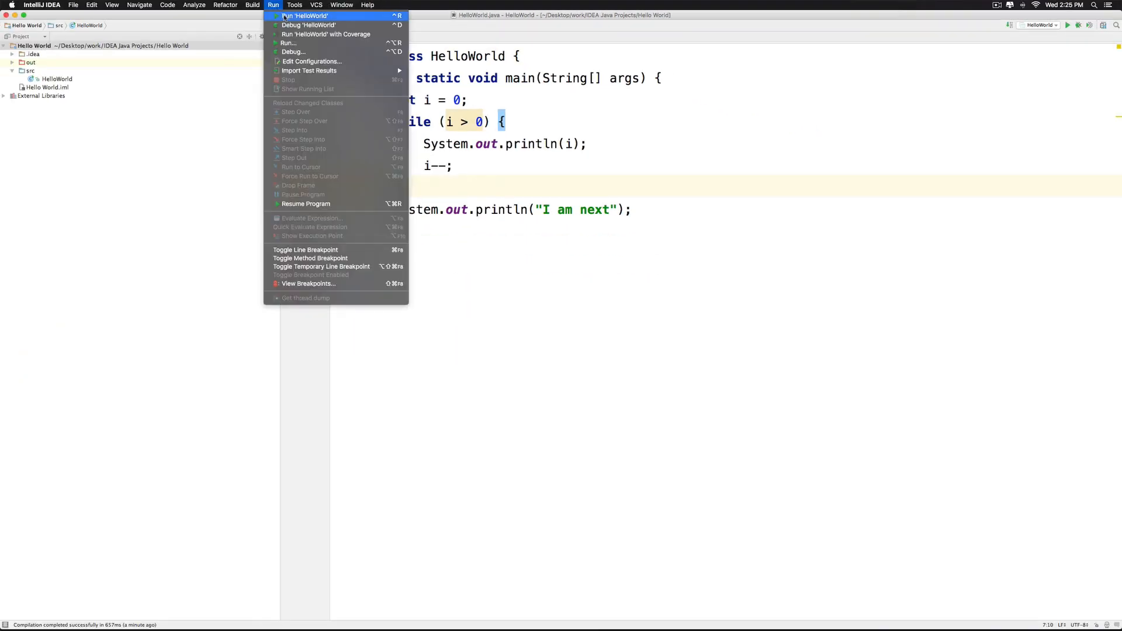
pyautogui.click(305, 16)
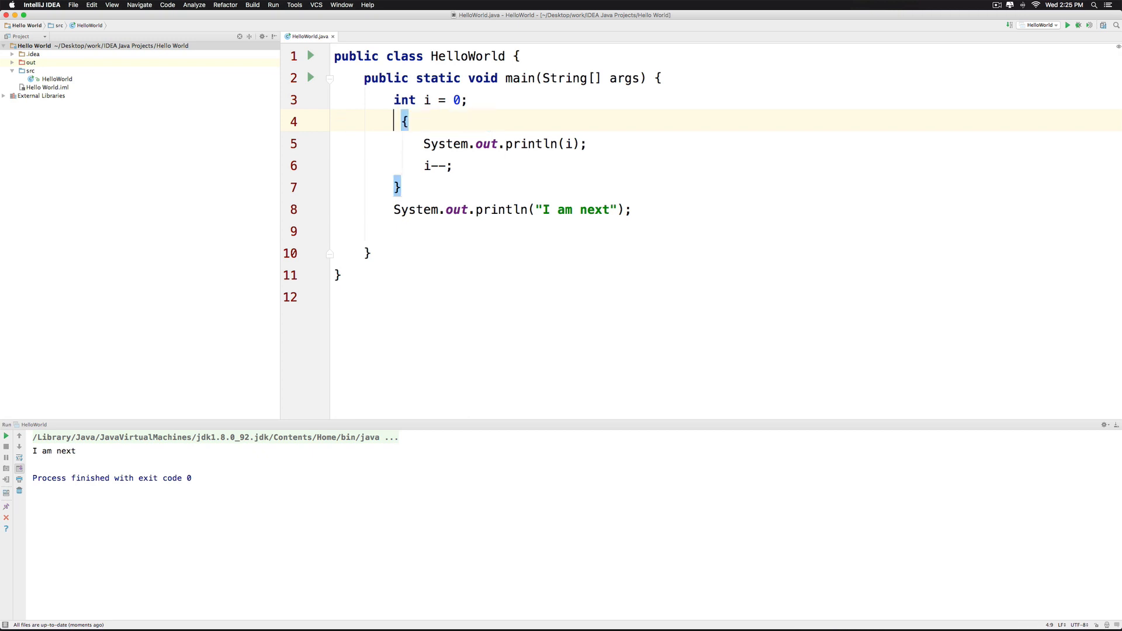
# Add while (i > 0); after the block and 'do' before it, then run to print 0 and 'I am next'
pyautogui.write('while (i > 0);')
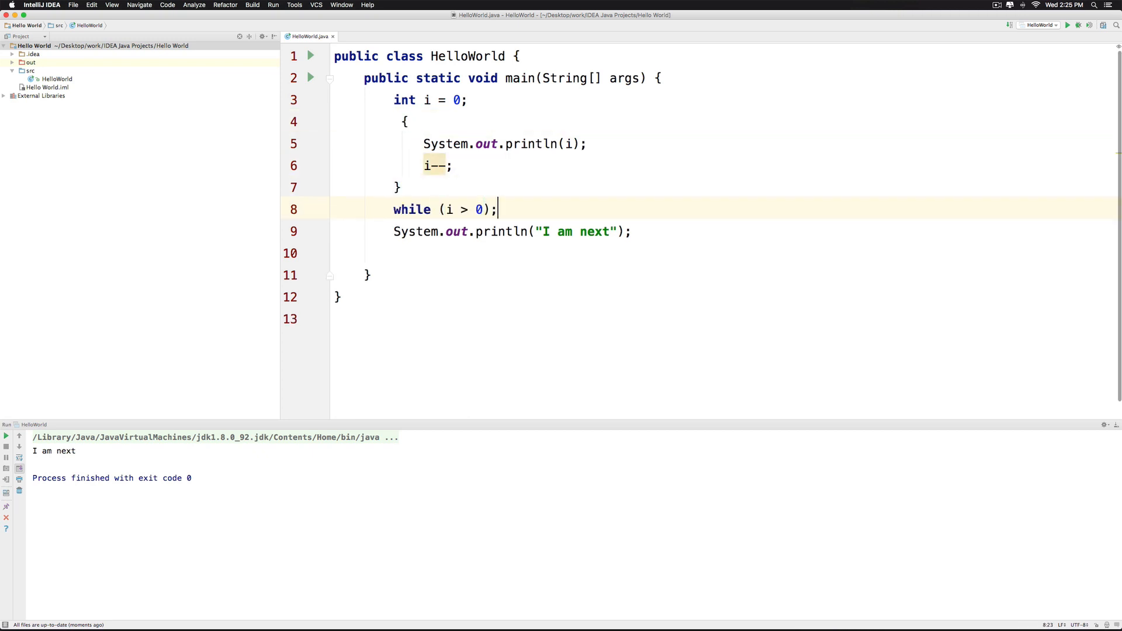
pyautogui.write('do')
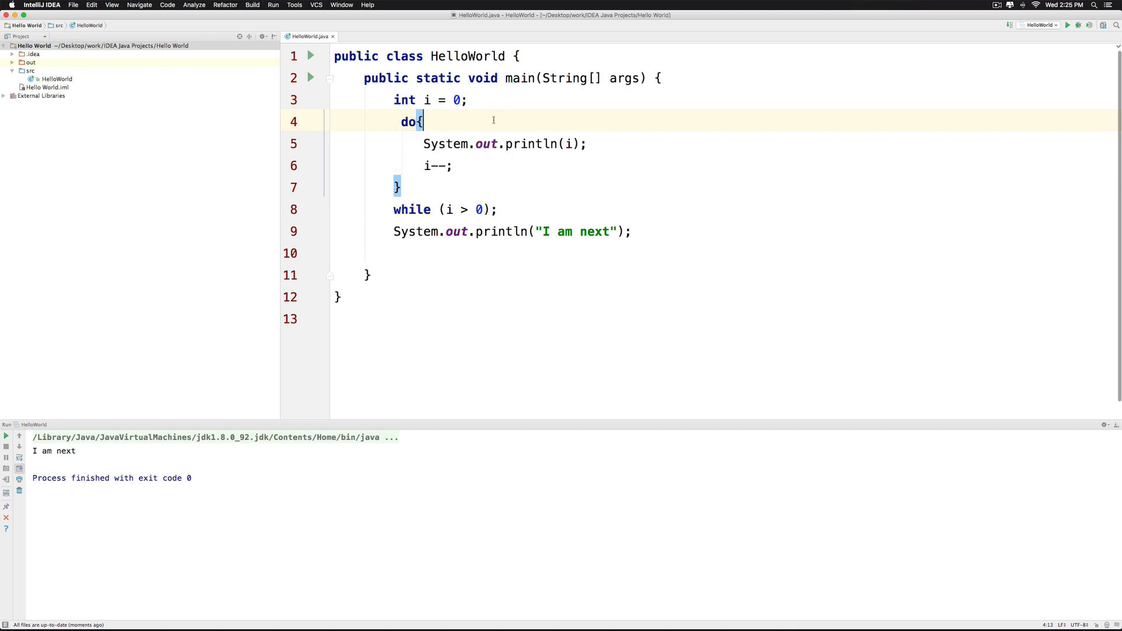
pyautogui.click(272, 5)
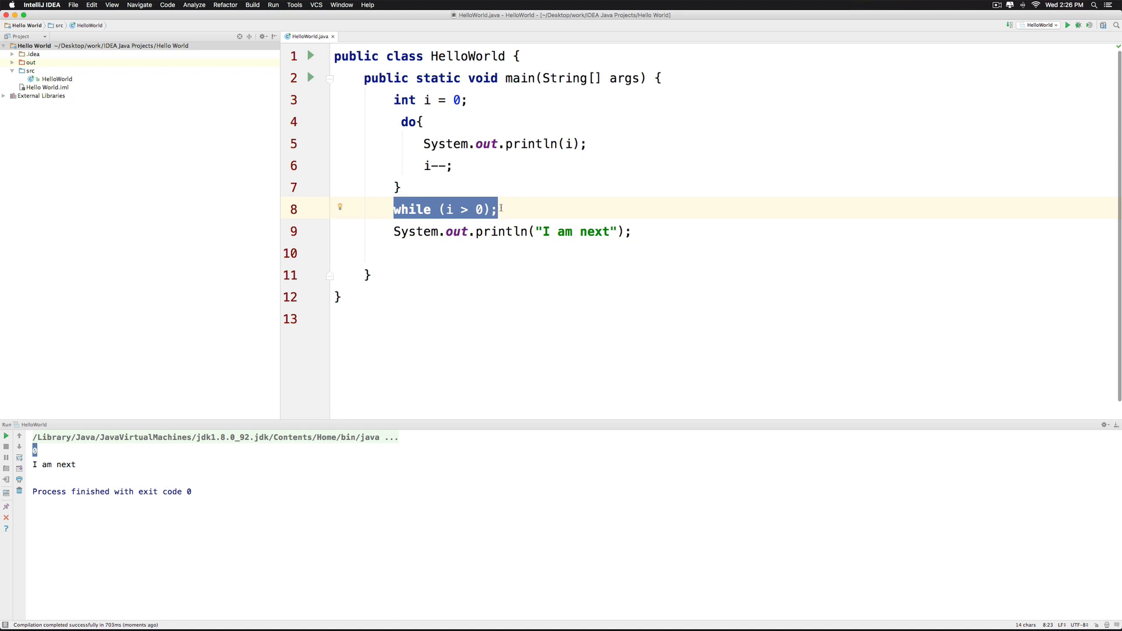
pyautogui.moveTo(526, 448)
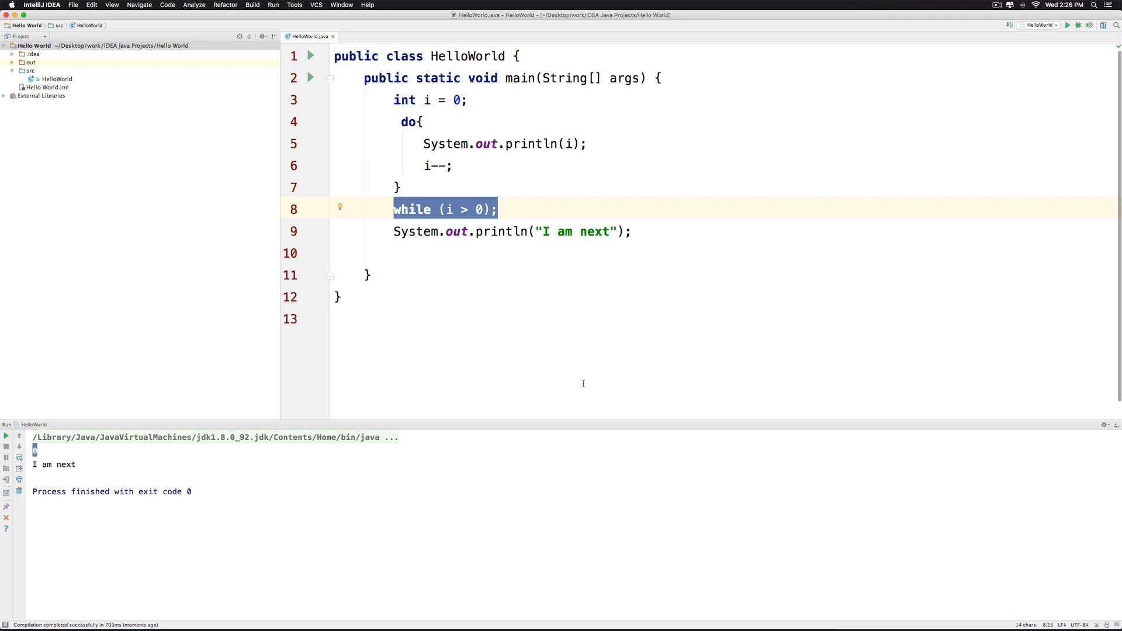
pyautogui.moveTo(583, 283)
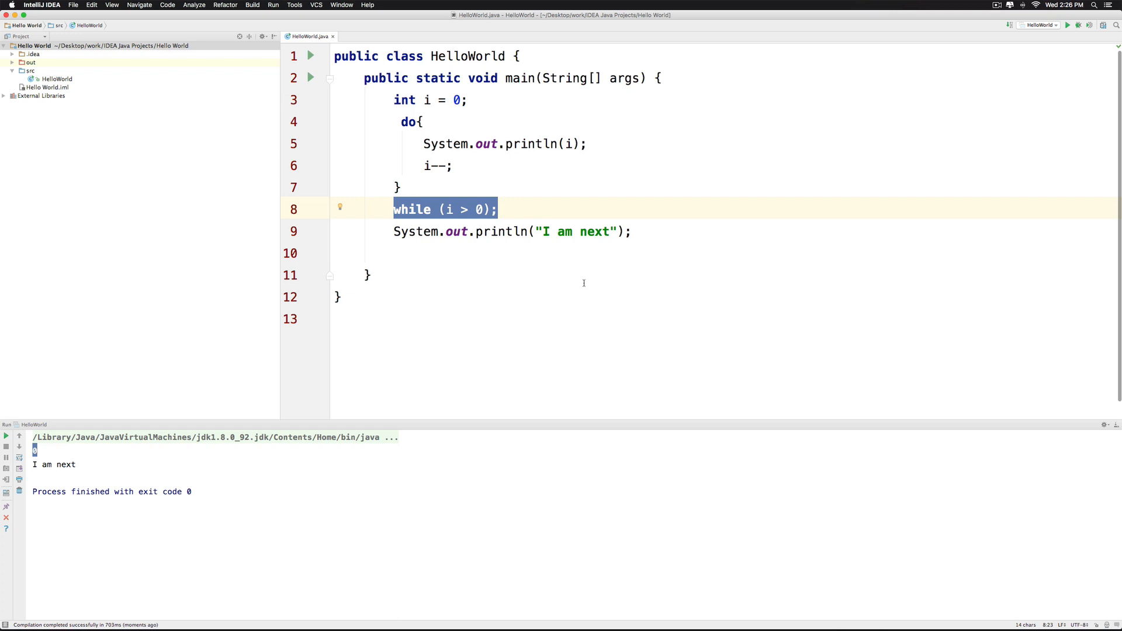
pyautogui.moveTo(583, 280)
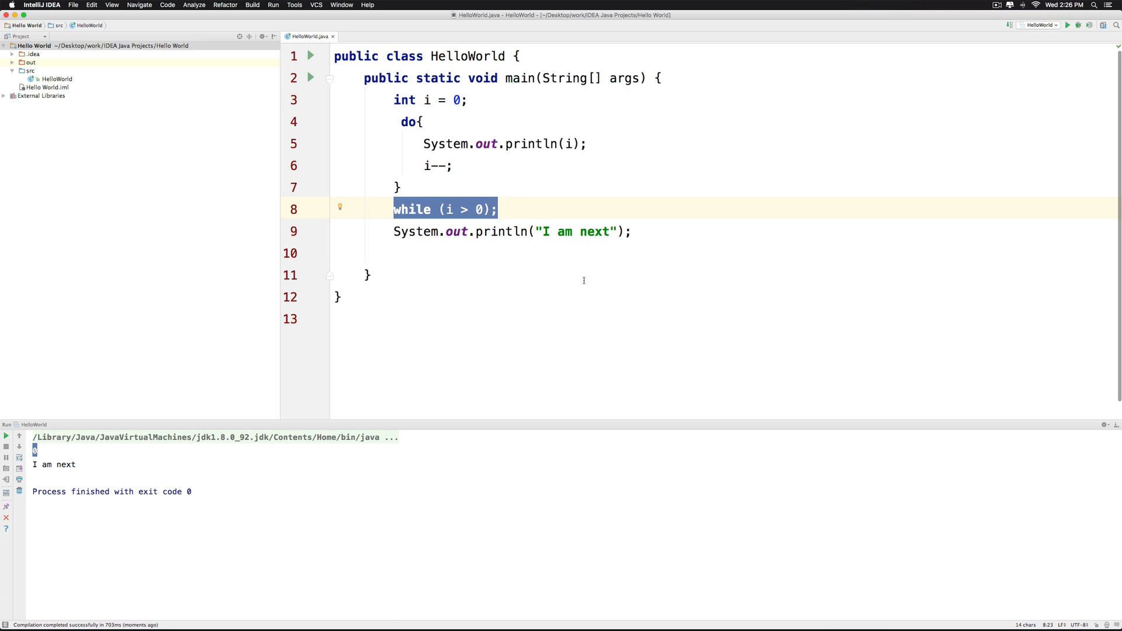